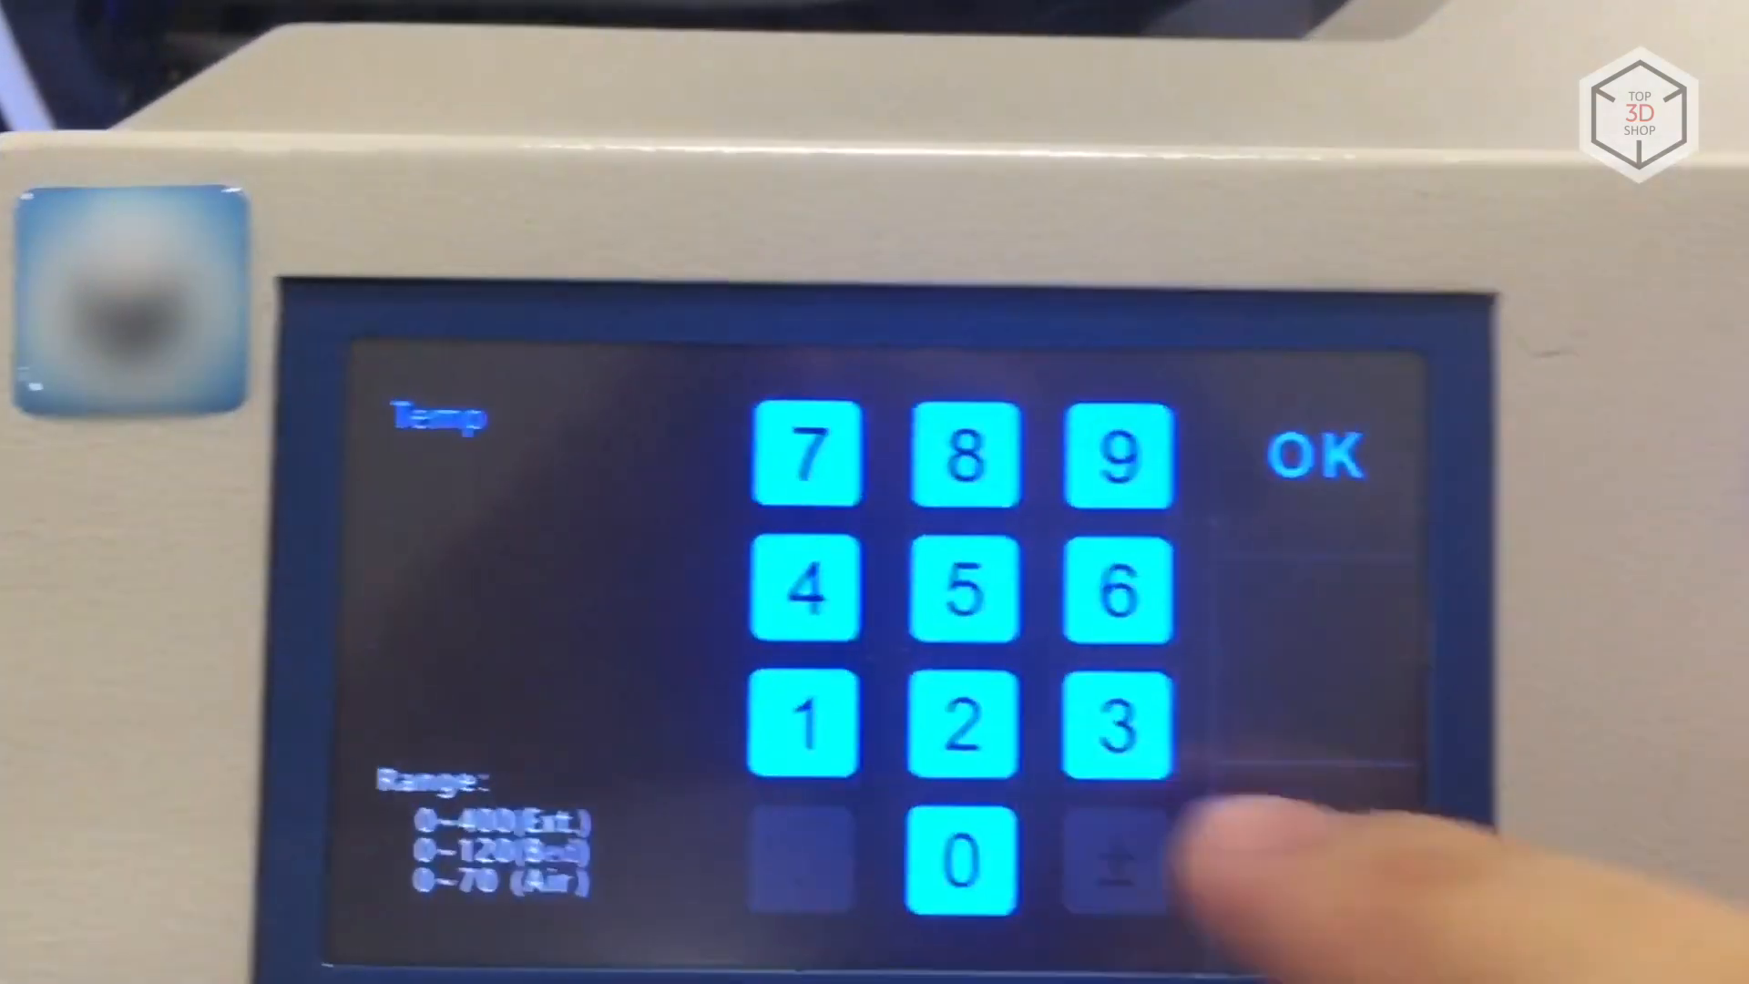
- Key in the digits for extruder 2's 410°C target temperature
left_click(964, 859)
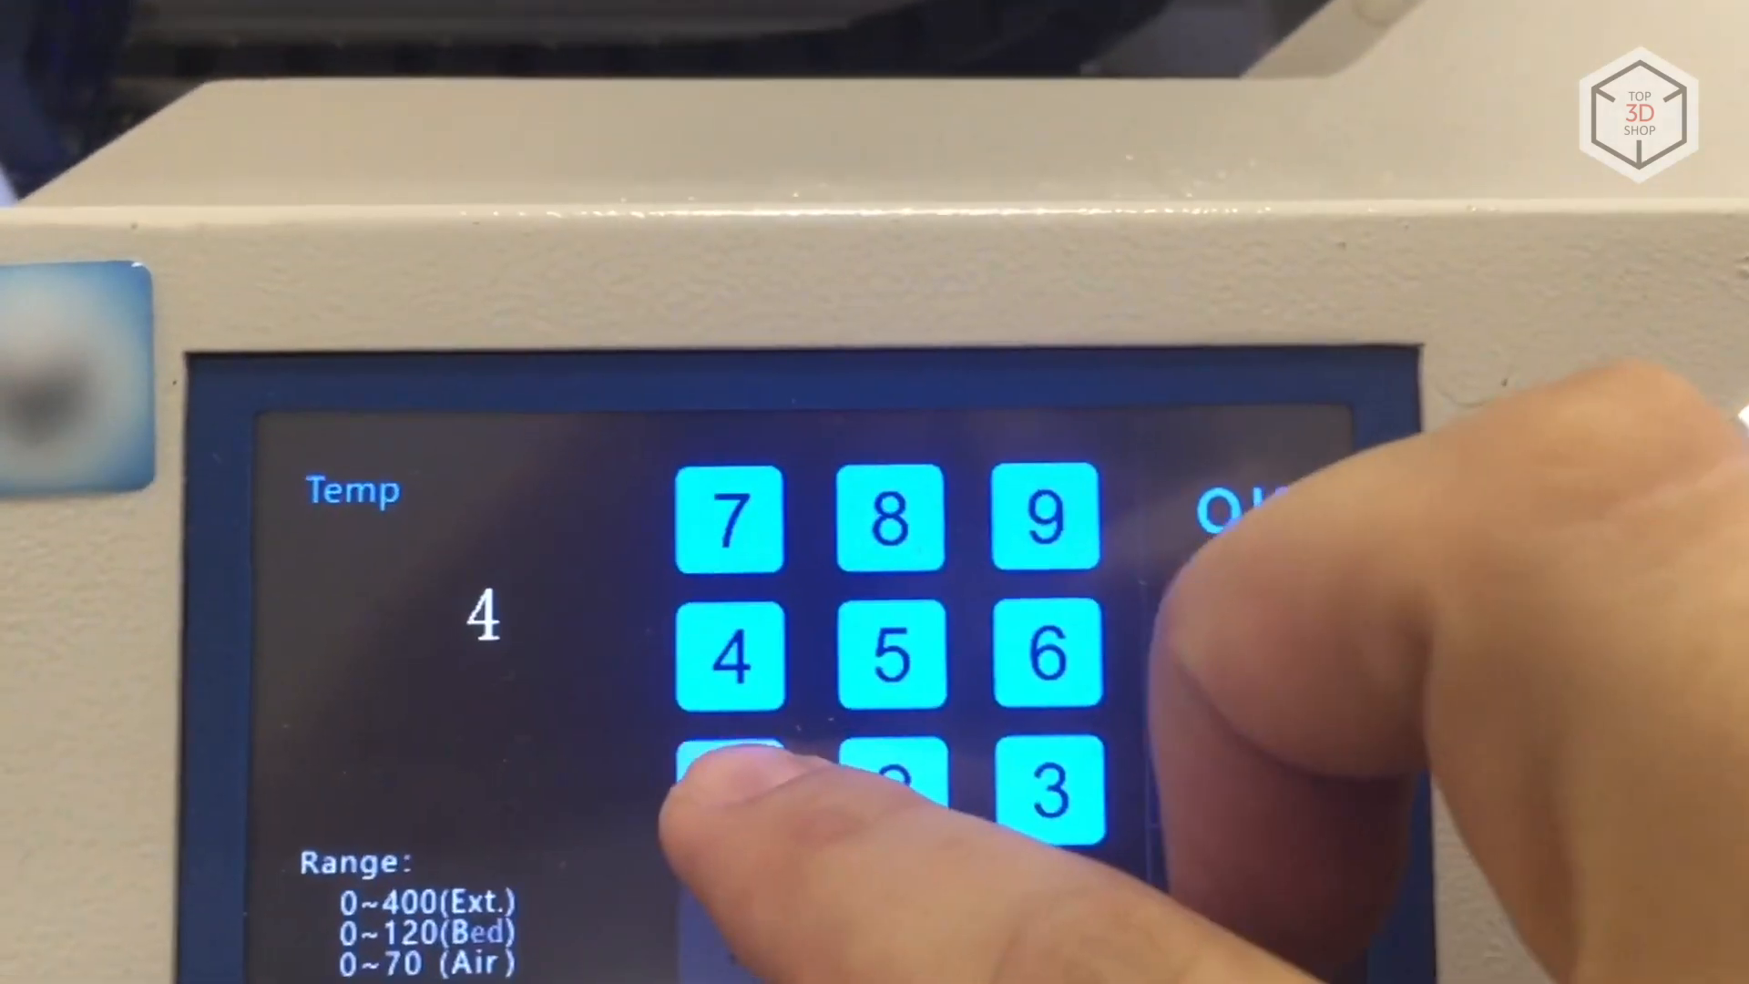
left_click(780, 904)
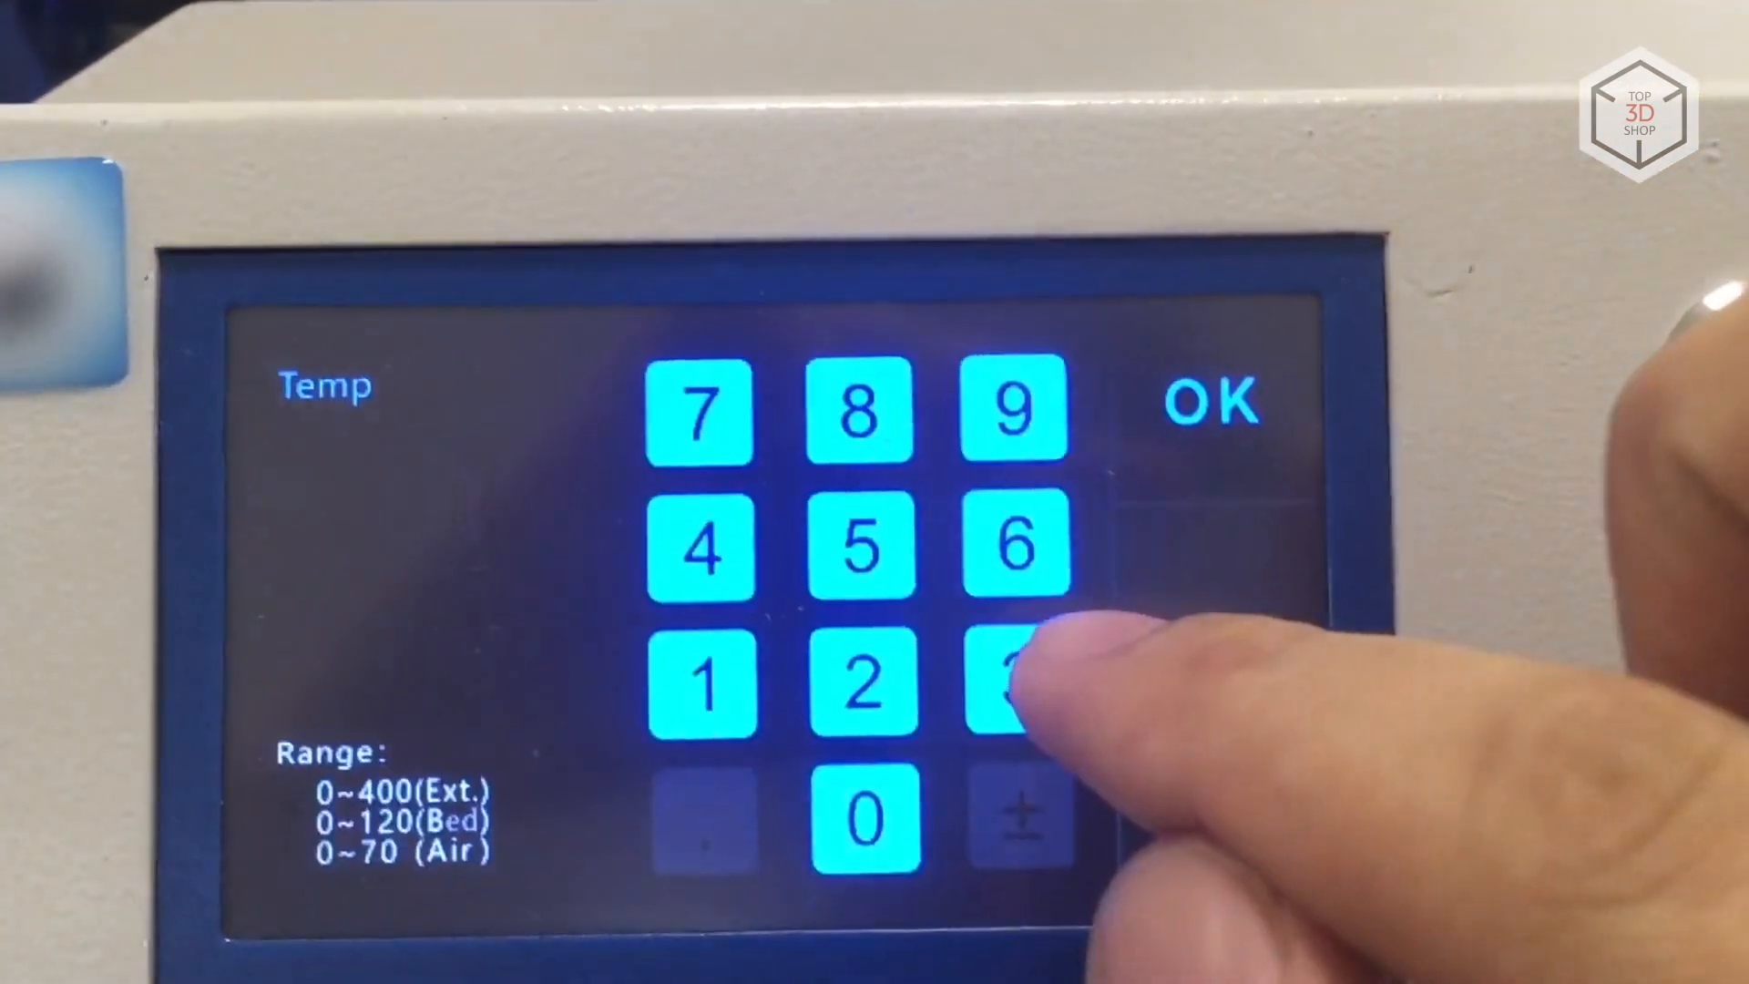
left_click(1211, 402)
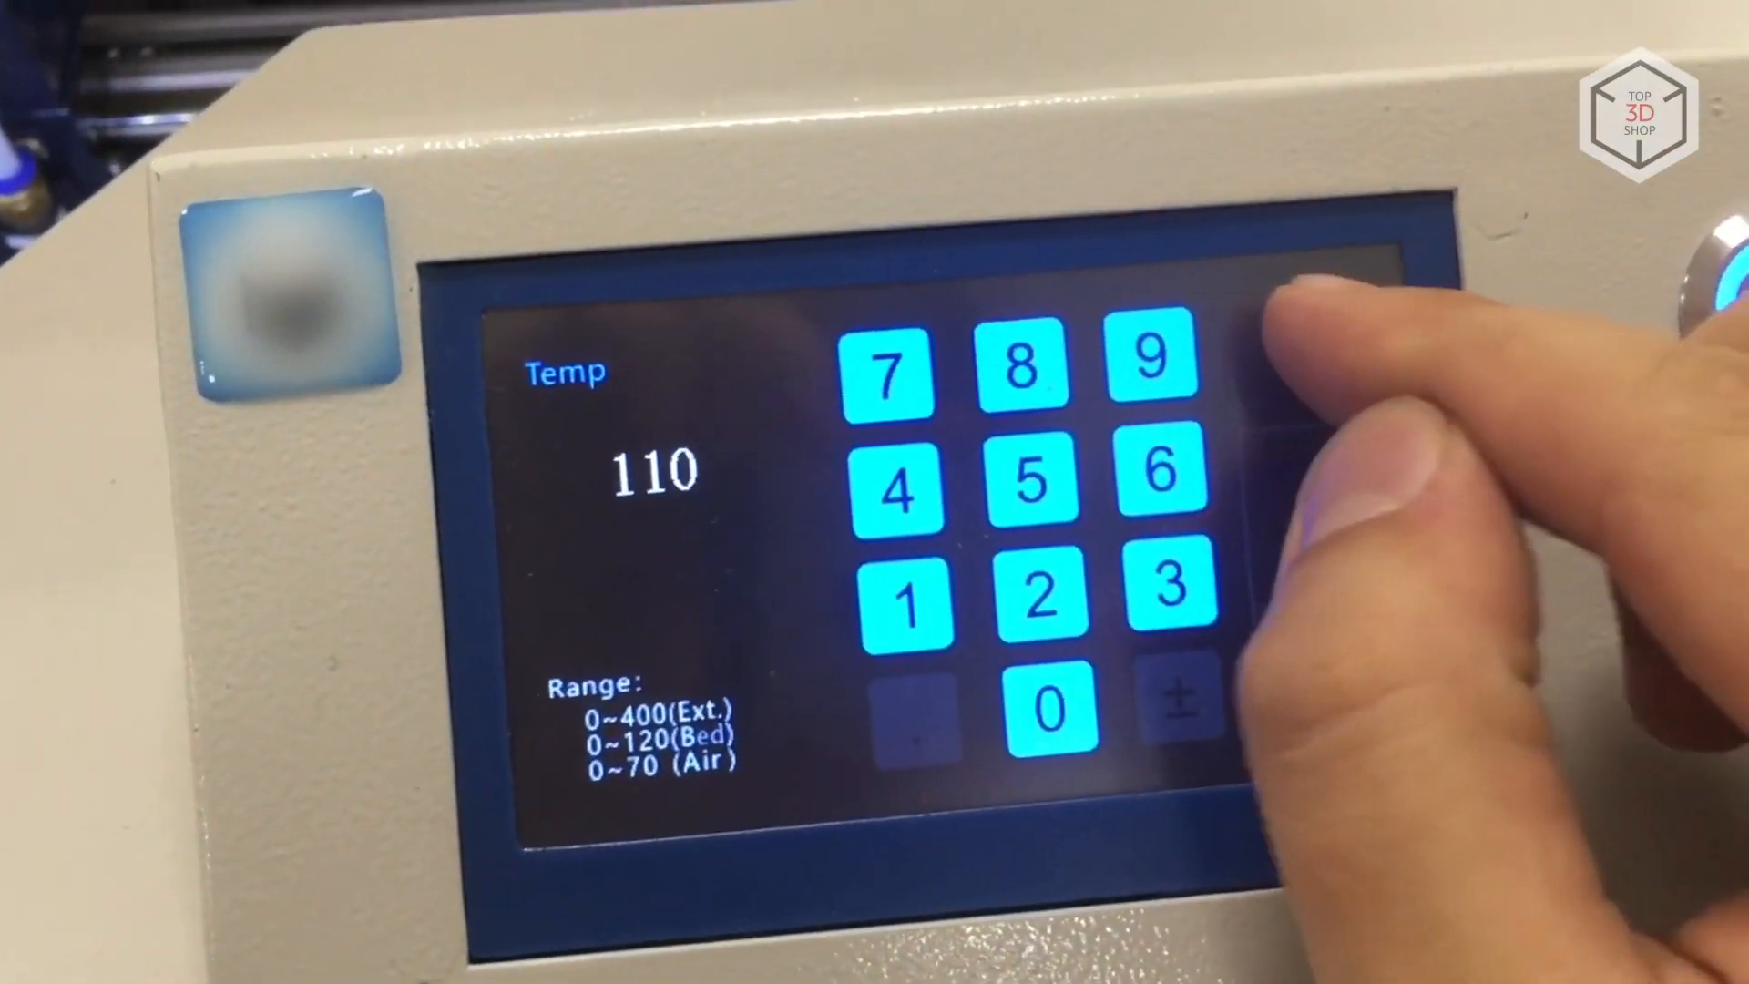
- Confirm the 110°C bed target and enter the chamber temperature's first digit
left_click(1138, 603)
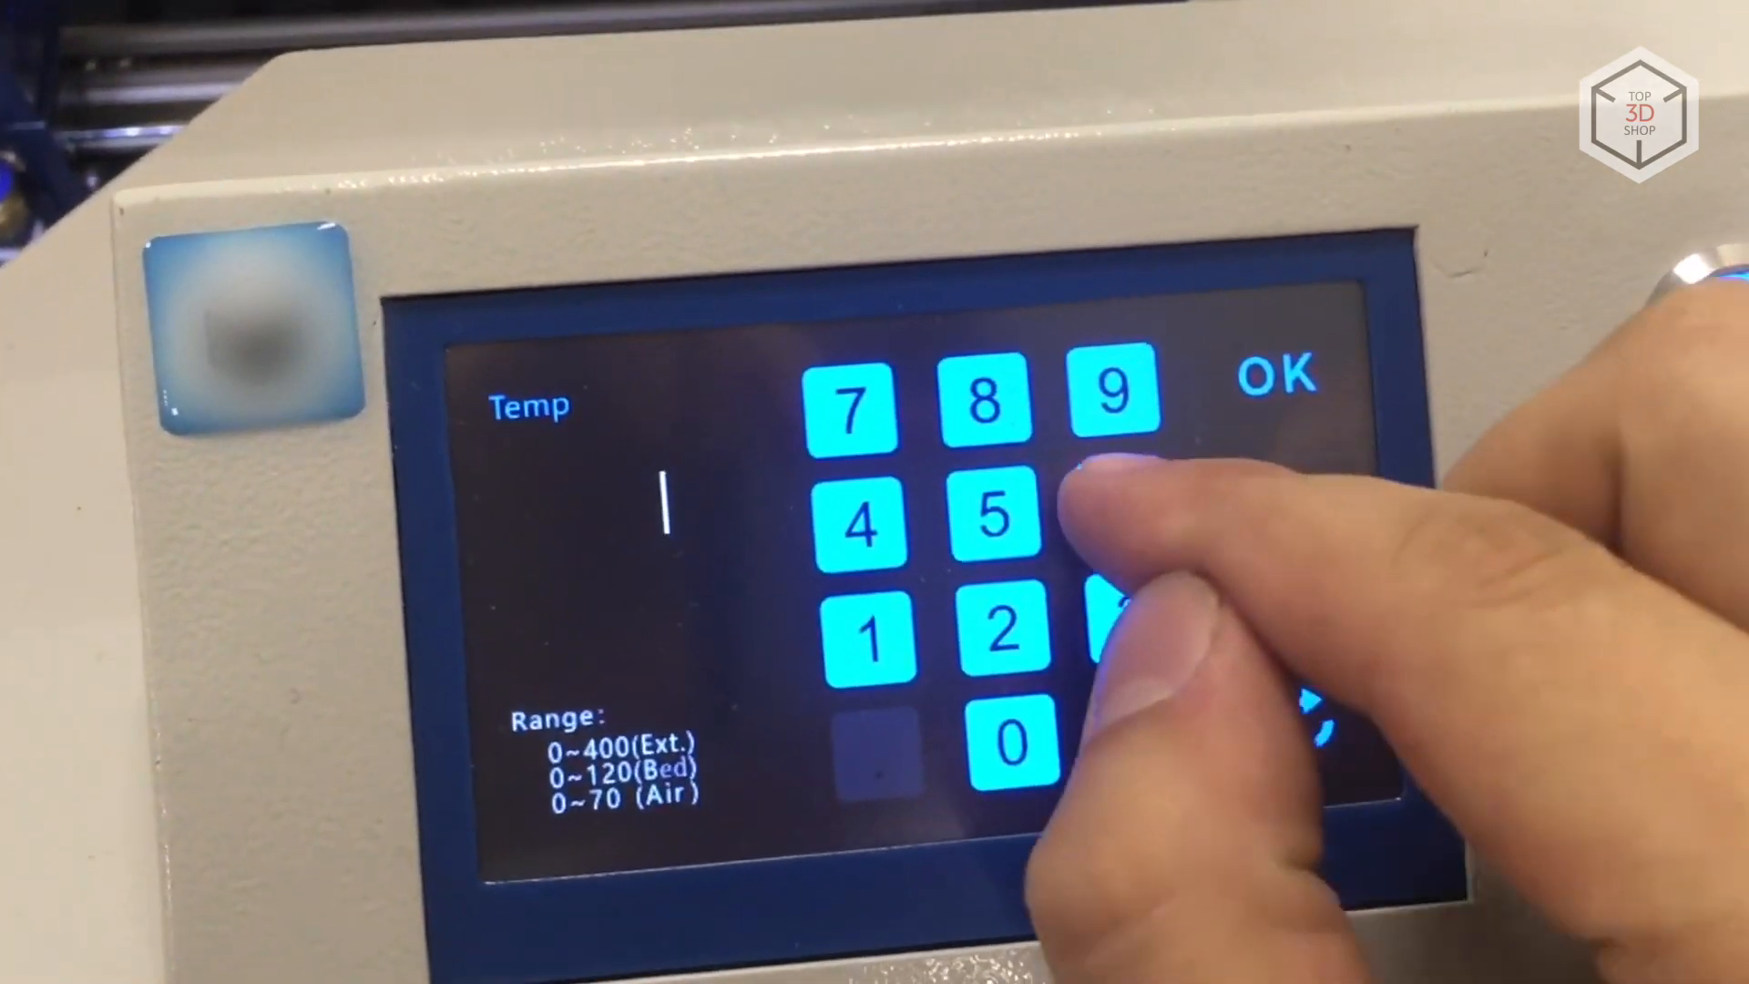
left_click(1279, 377)
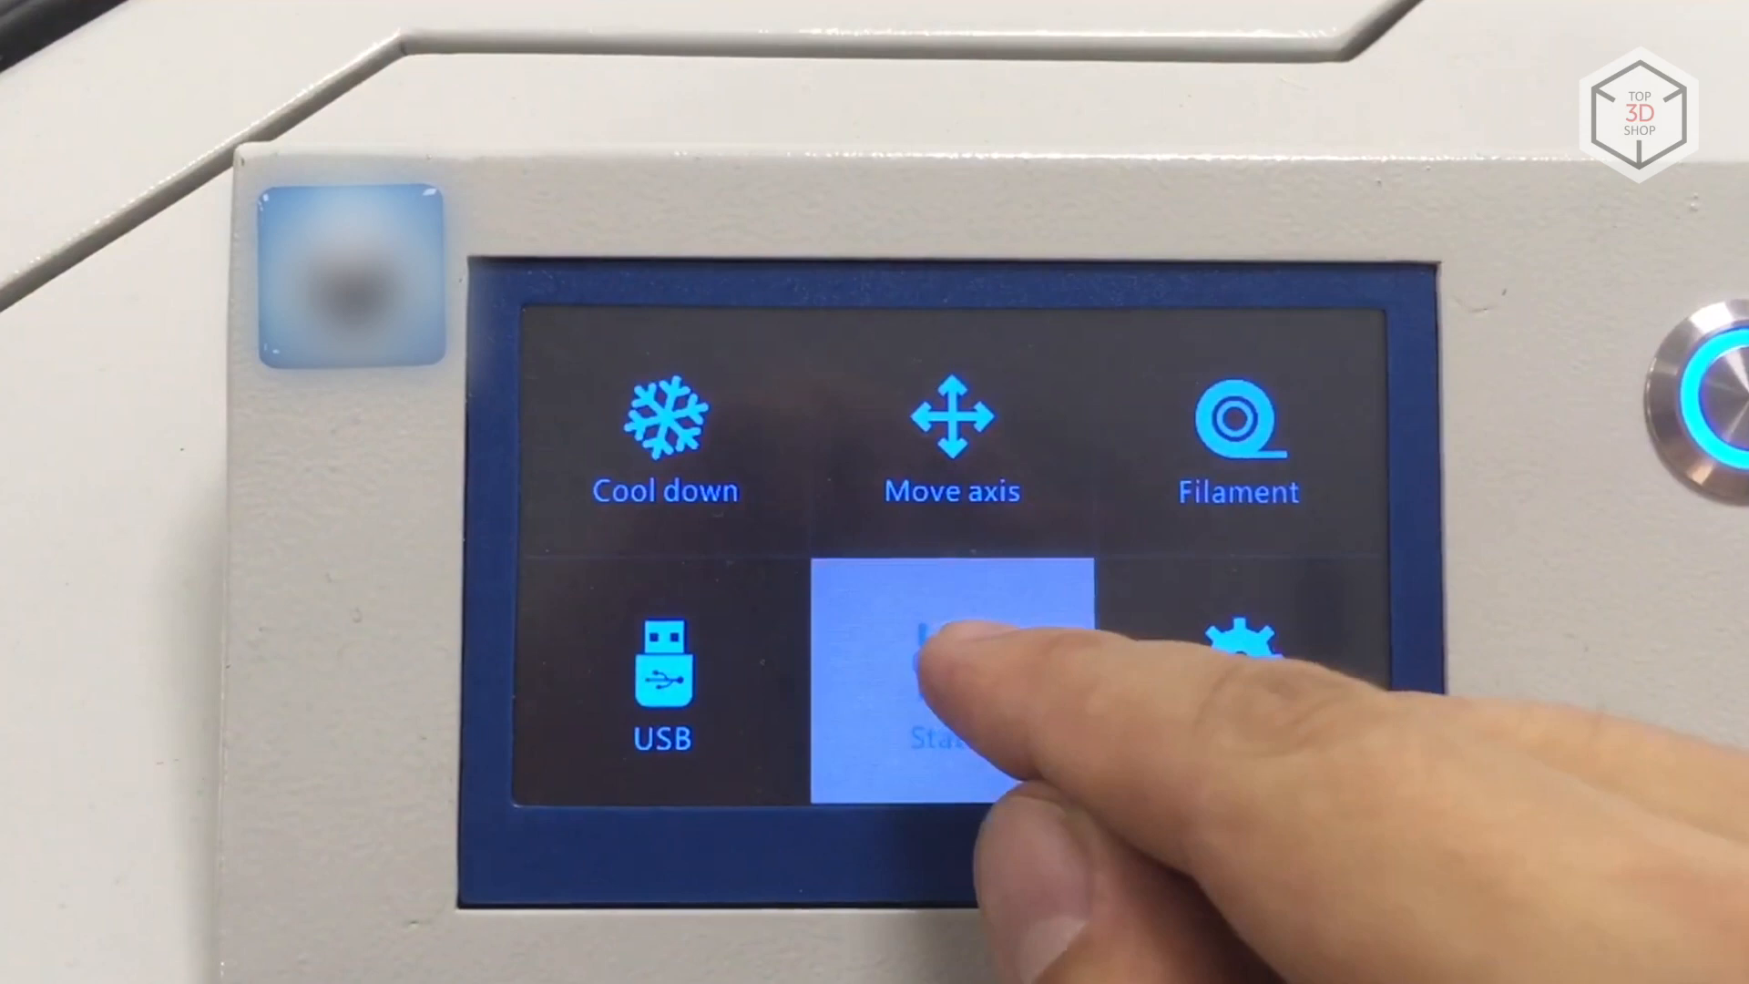
- Open the Status screen showing targets of 410°C extruder 2, 110°C bed, 60°C chamber
left_click(954, 681)
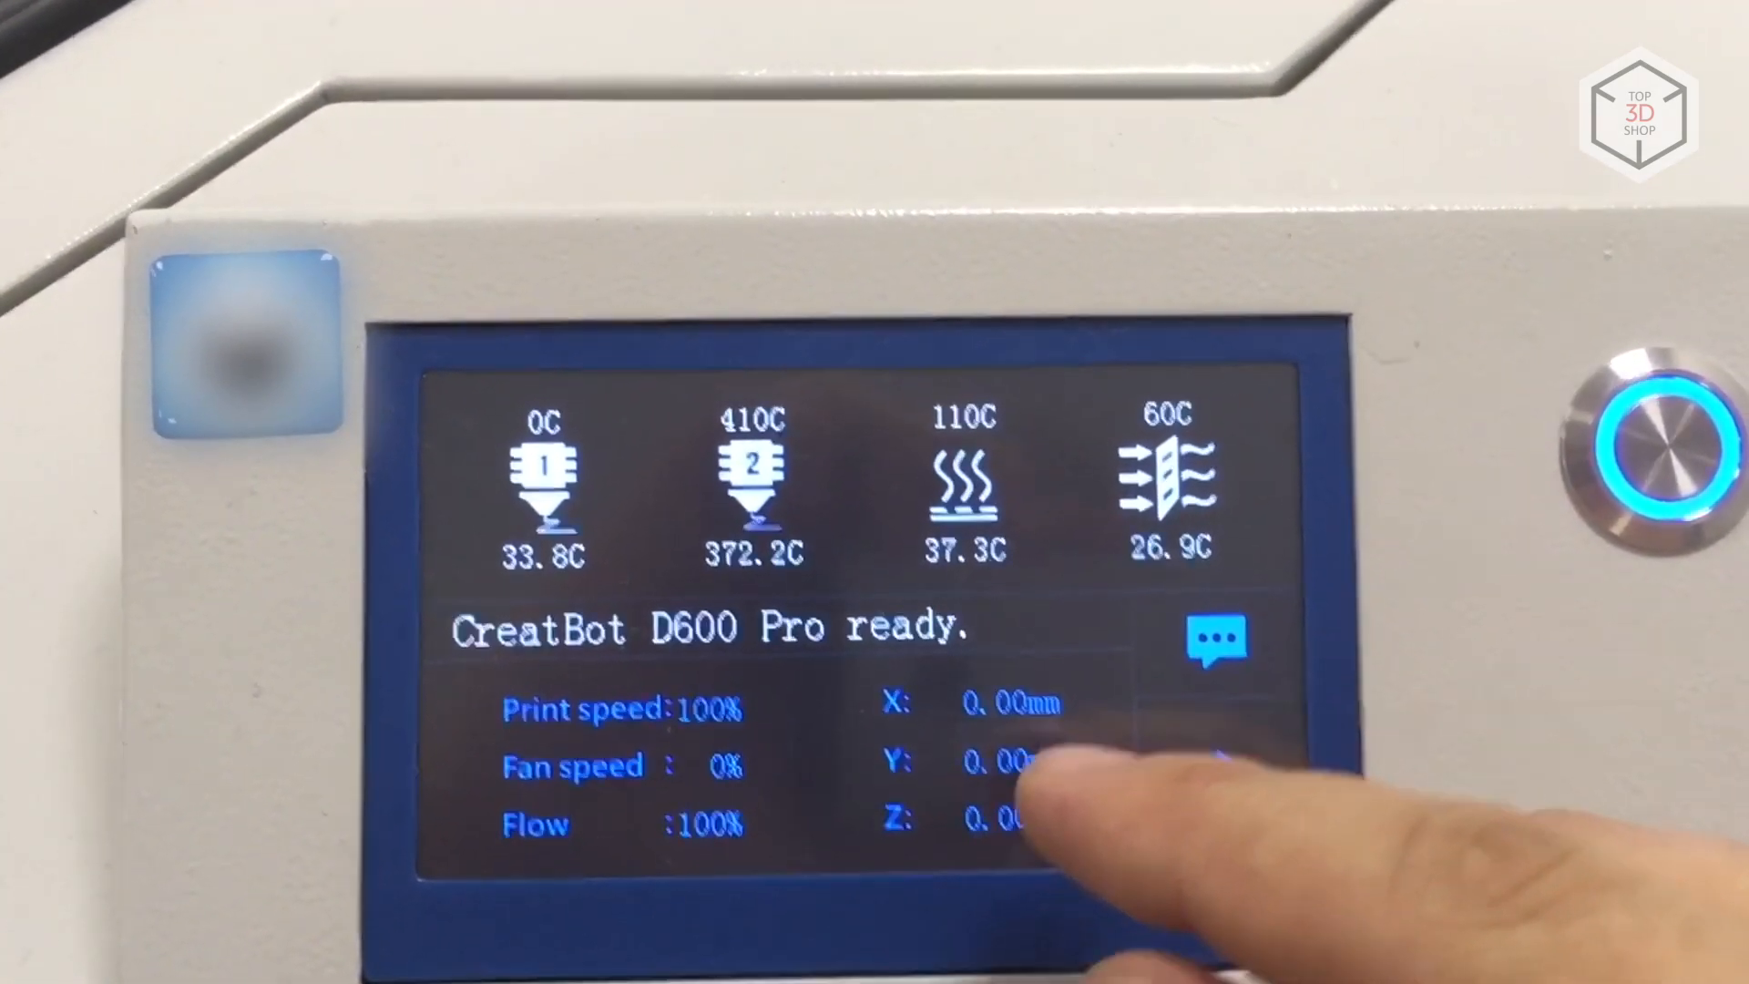